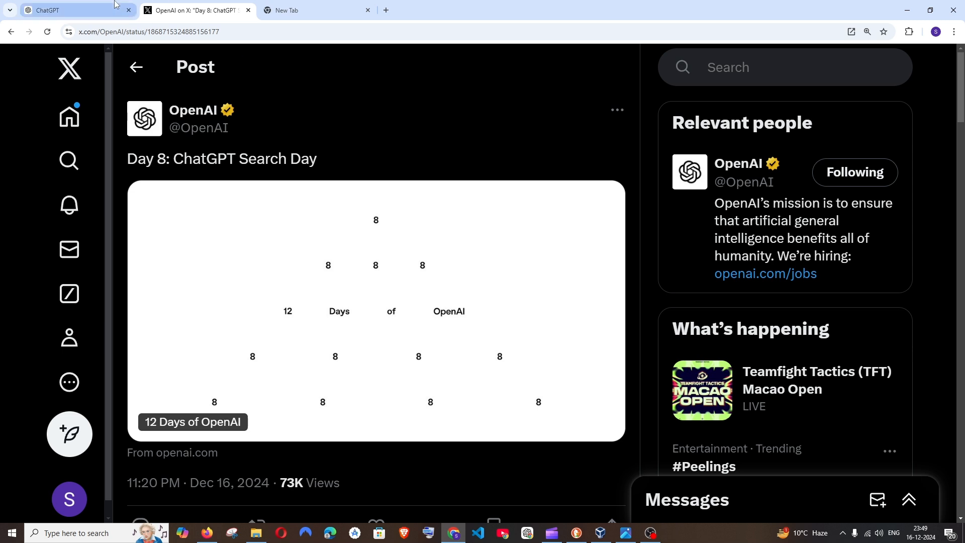
Step: Switch from the OpenAI Search Day post on X to the ChatGPT page
{"action": "left_click", "coordinate": [67, 10]}
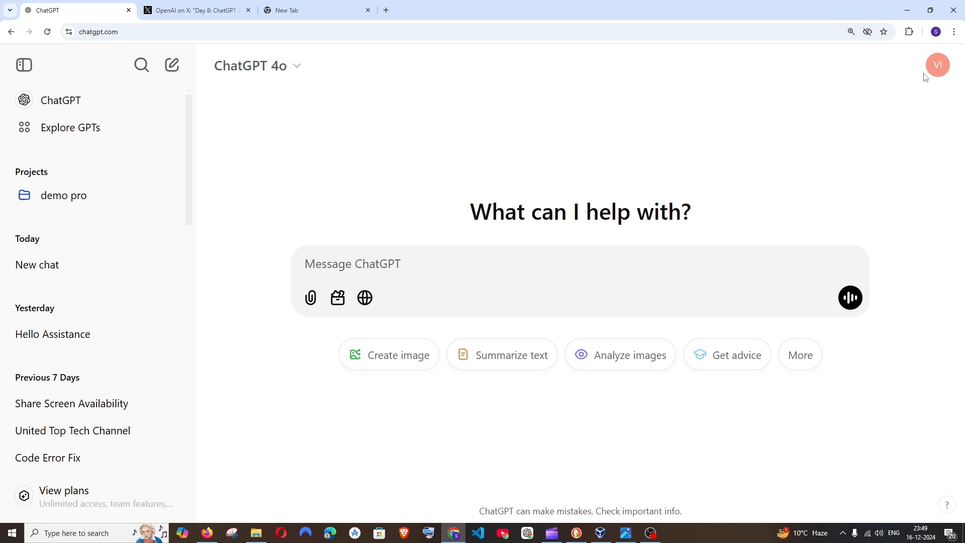
{"action": "mouse_move", "coordinate": [854, 147]}
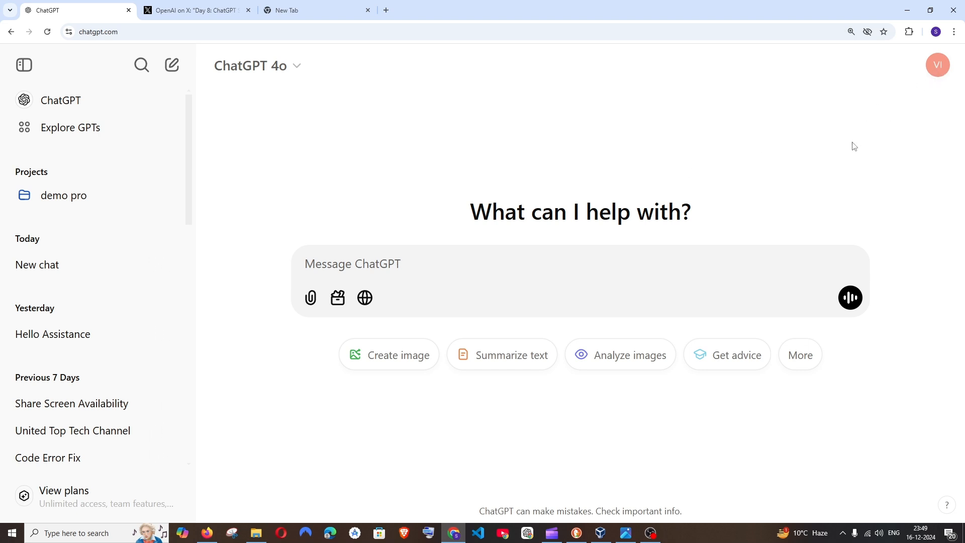
{"action": "mouse_move", "coordinate": [815, 161]}
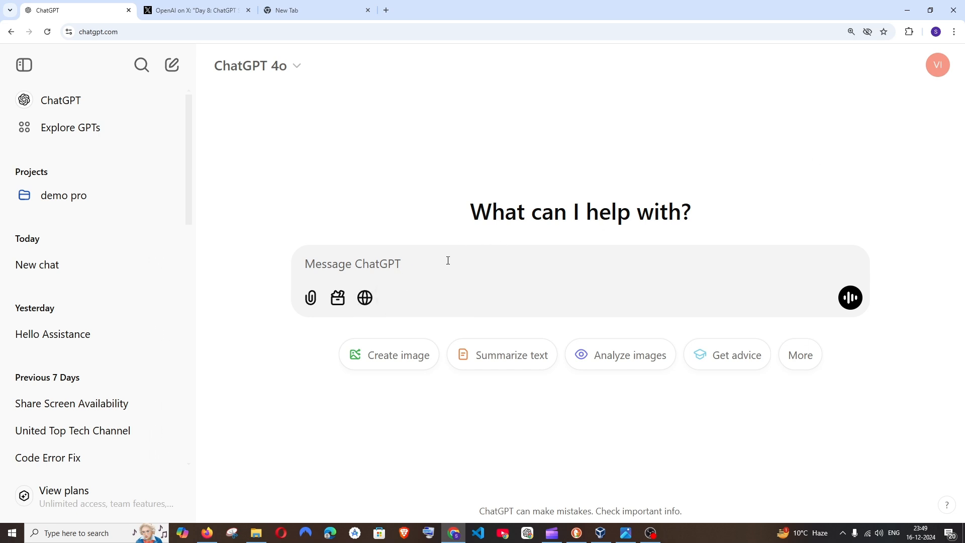
{"action": "mouse_move", "coordinate": [455, 257]}
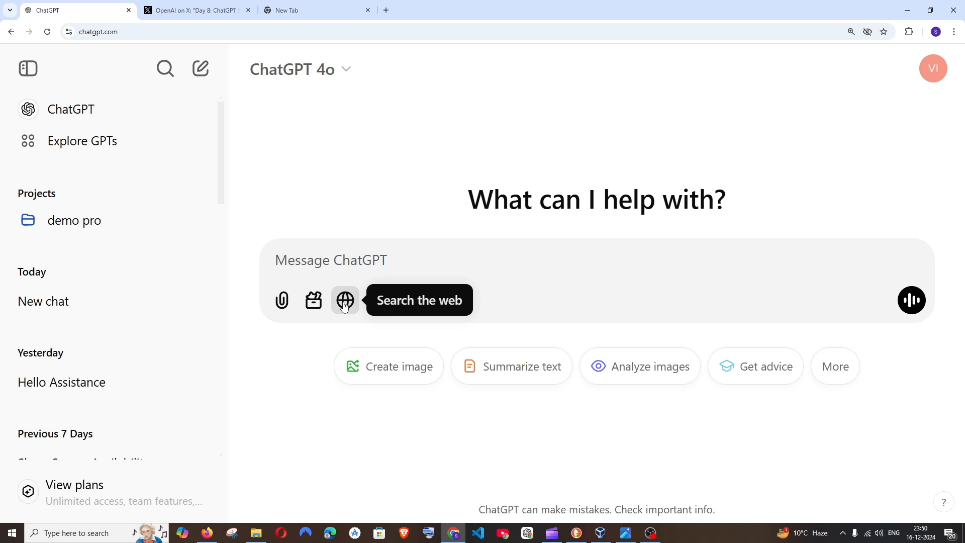
Step: Send 'give me top 10 restautants in NYC' with web search enabled
{"action": "left_click", "coordinate": [344, 300]}
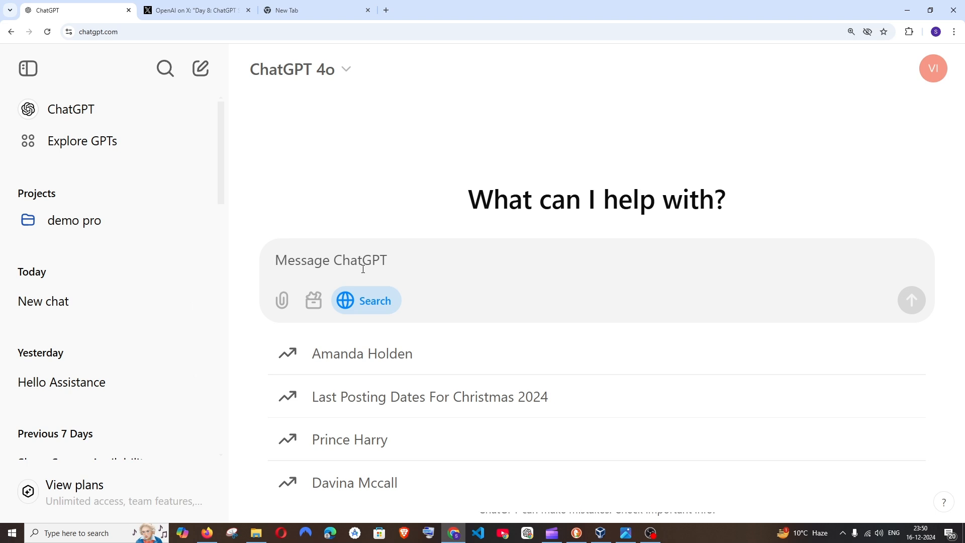
{"action": "type", "text": "give me top 10 restautants in NYC"}
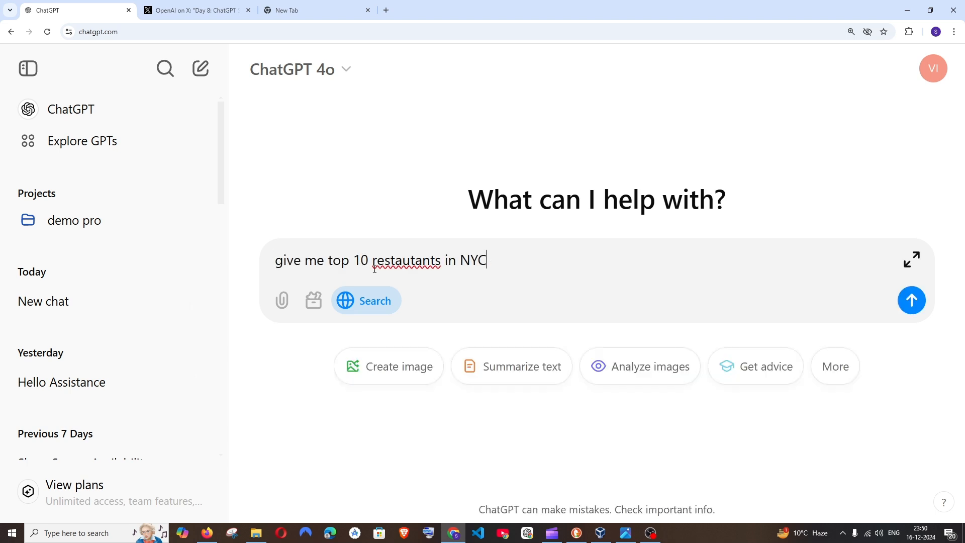
{"action": "mouse_move", "coordinate": [720, 291]}
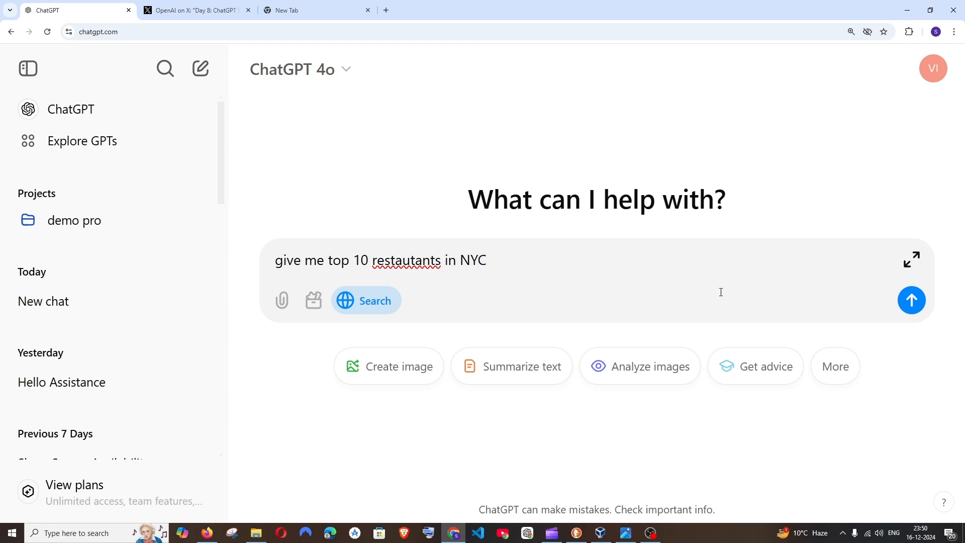
{"action": "left_click", "coordinate": [910, 300]}
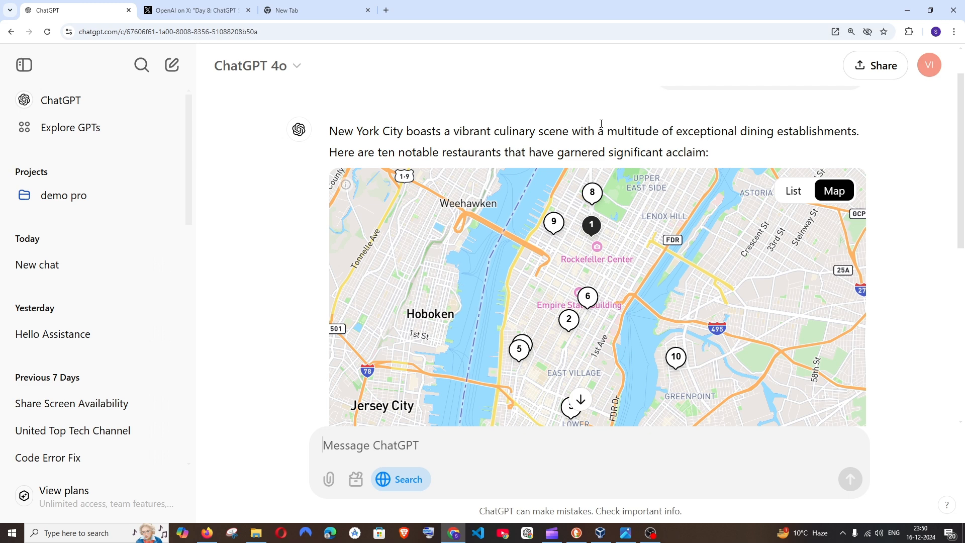
{"action": "mouse_move", "coordinate": [593, 308]}
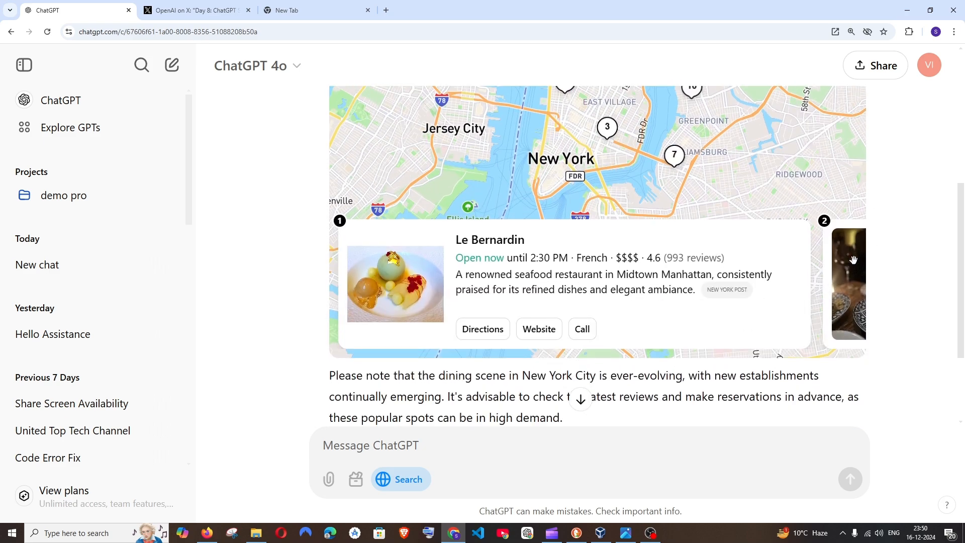
Step: Scroll through the NYC restaurant map and the Le Bernardin listing card
{"action": "scroll", "scroll_direction": "down", "scroll_amount": 3}
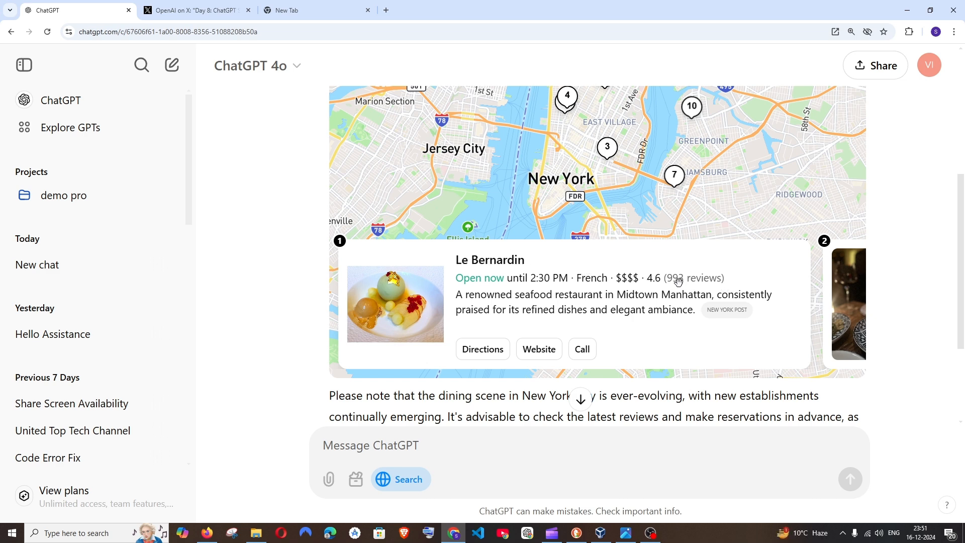
{"action": "mouse_move", "coordinate": [706, 284]}
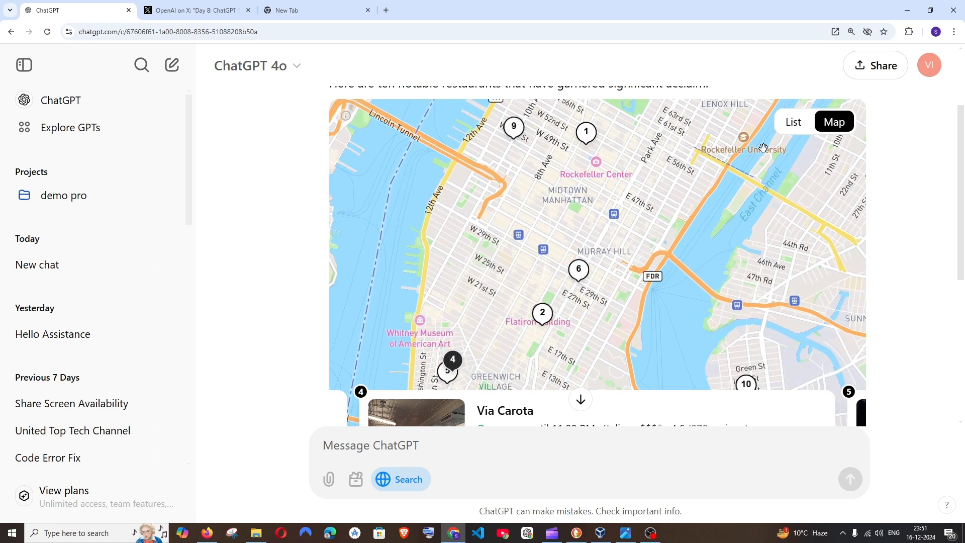
{"action": "mouse_move", "coordinate": [791, 130]}
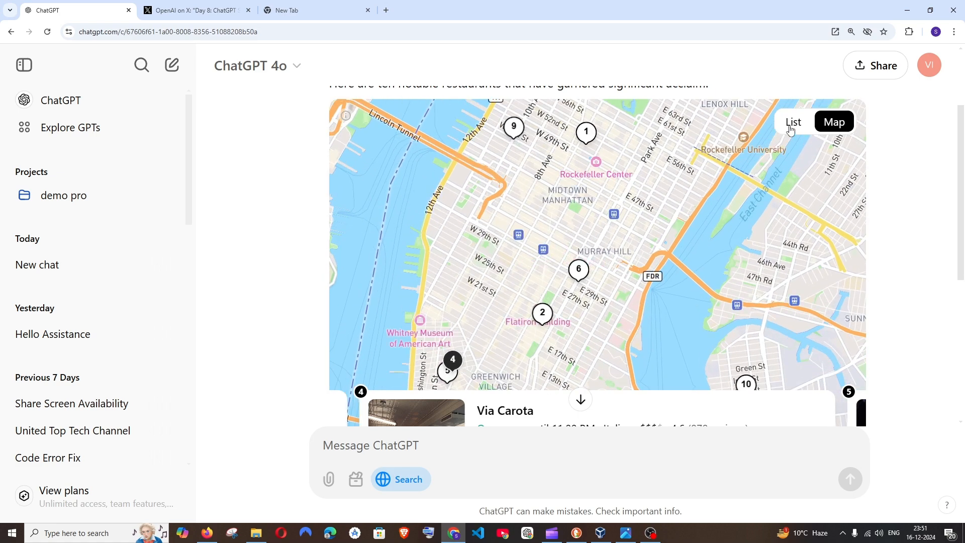
{"action": "scroll", "scroll_direction": "down", "scroll_amount": 3}
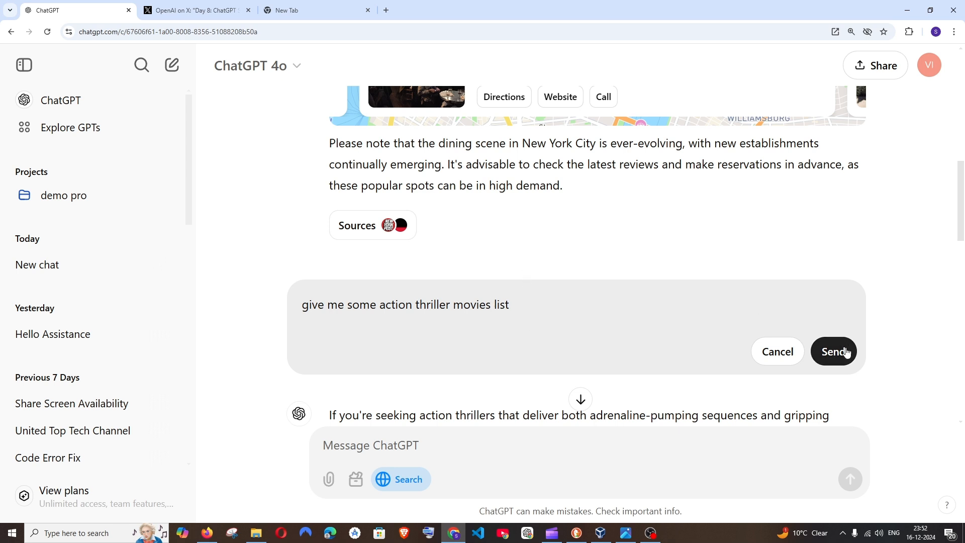
Step: Submit the action thriller movies question and enlarge the Die Hard poster
{"action": "left_click", "coordinate": [832, 352]}
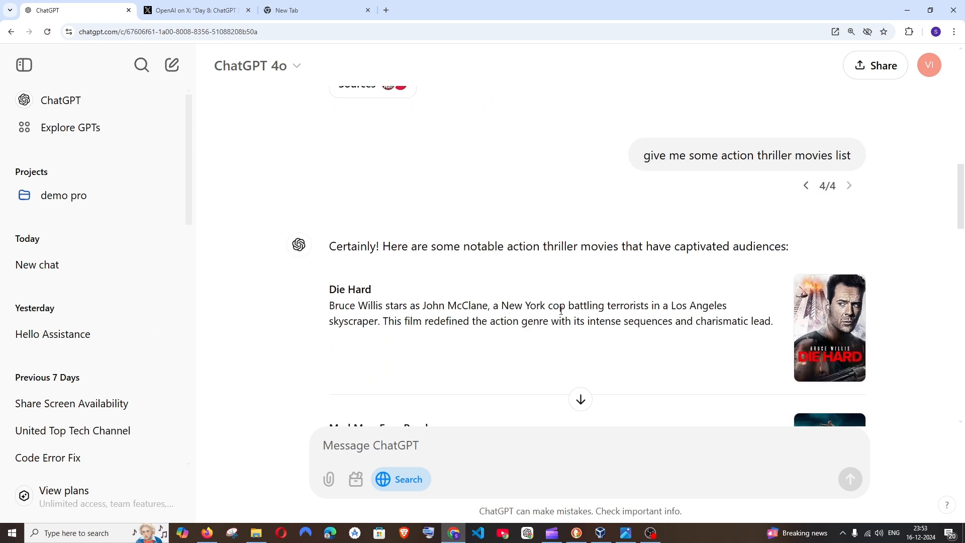
{"action": "scroll", "scroll_direction": "down", "scroll_amount": 3}
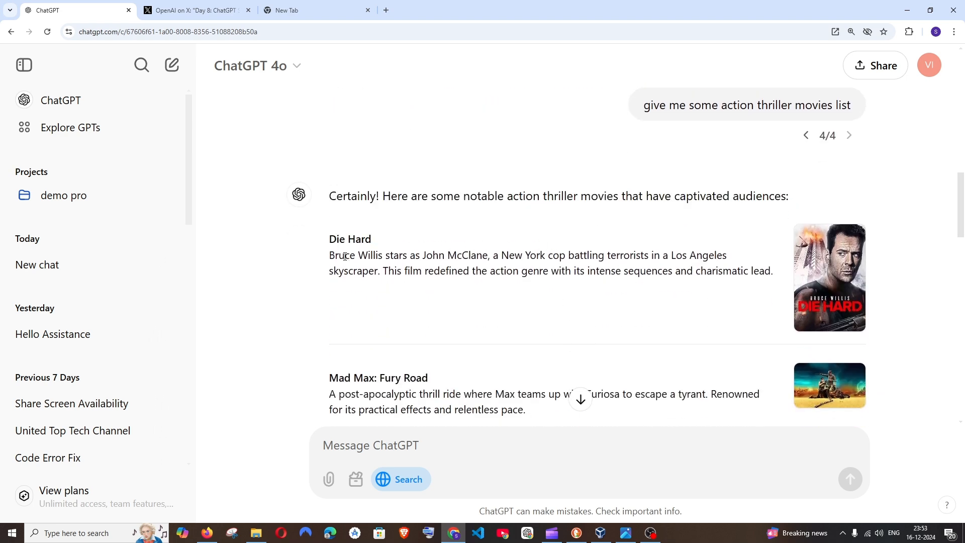
{"action": "left_click", "coordinate": [827, 277]}
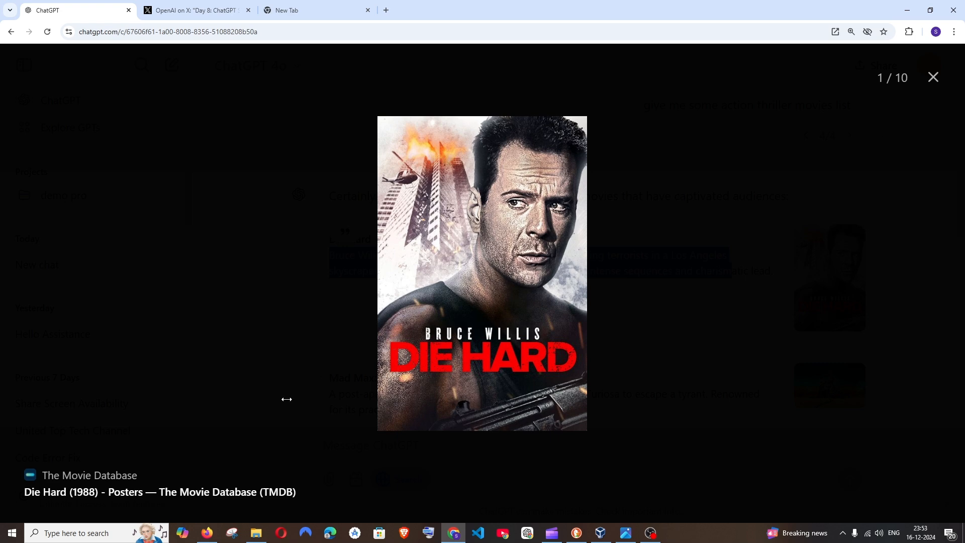
{"action": "mouse_move", "coordinate": [664, 272]}
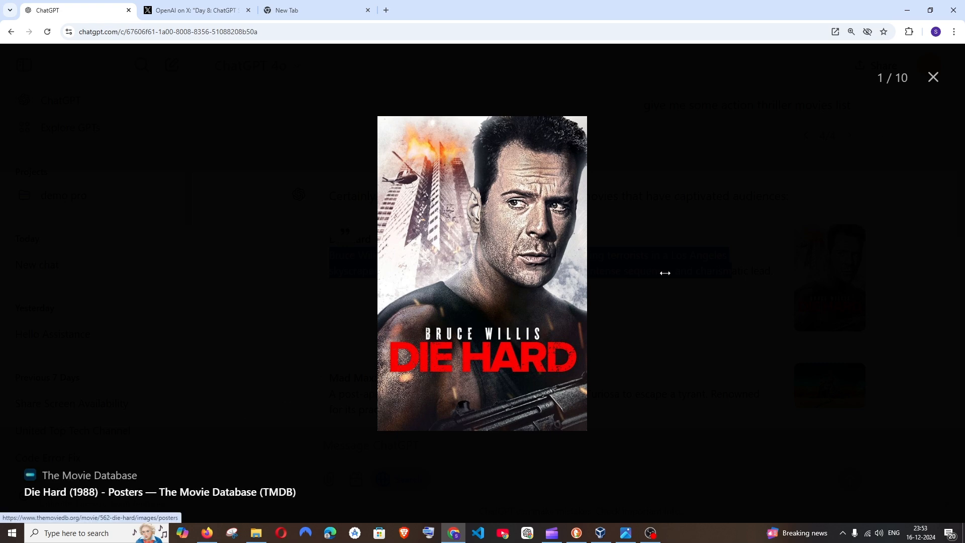
{"action": "left_click", "coordinate": [932, 78]}
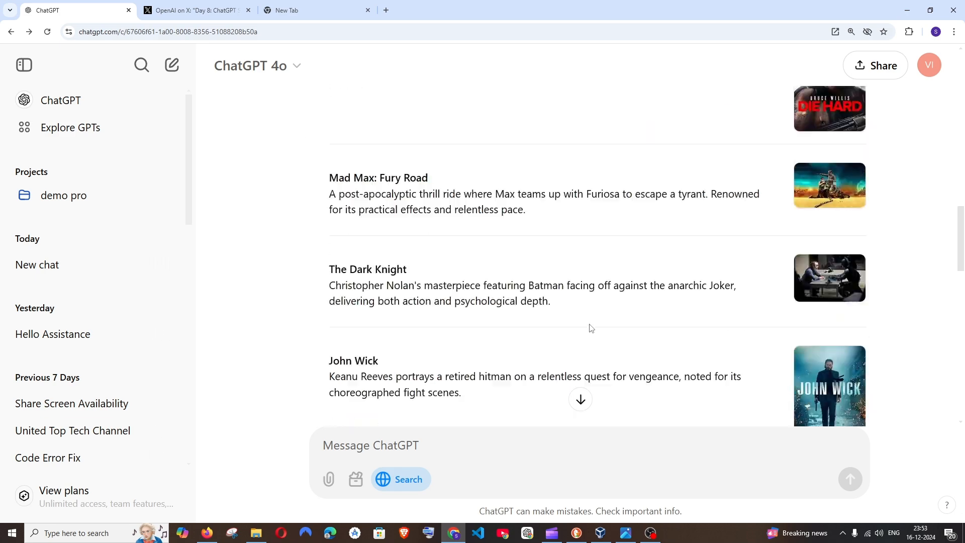
Step: Scroll the movie list down to the closing summary and Sources button
{"action": "scroll", "scroll_direction": "down", "scroll_amount": 3}
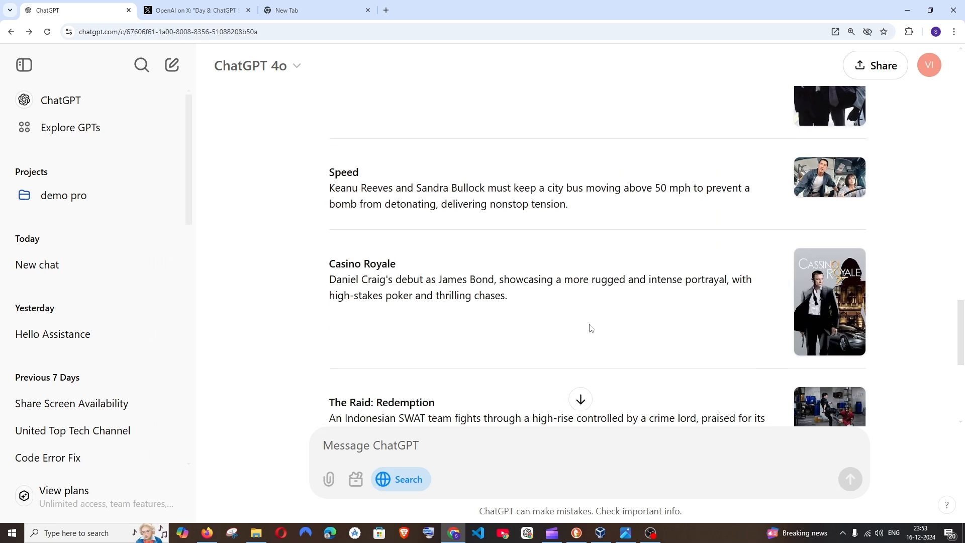
{"action": "scroll", "scroll_direction": "down", "scroll_amount": 3}
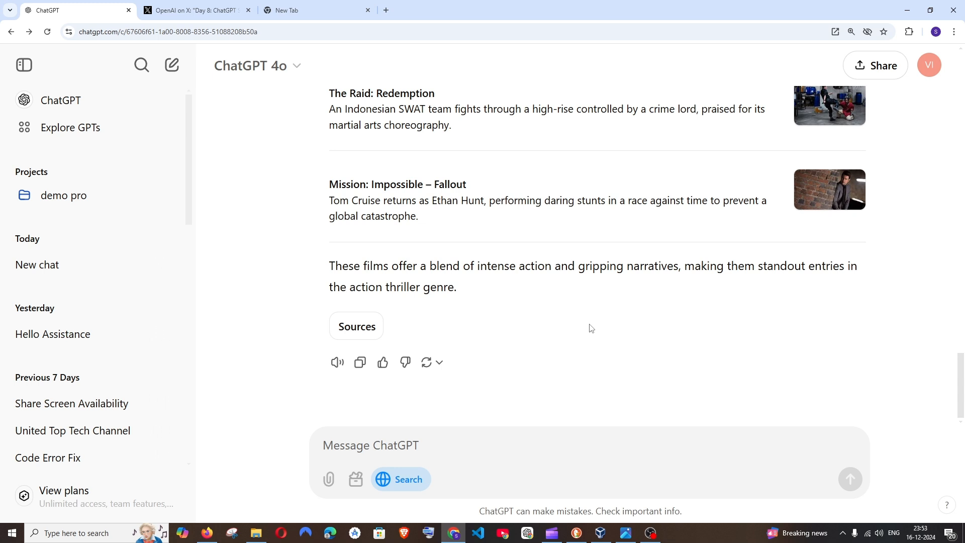
{"action": "mouse_move", "coordinate": [390, 342]}
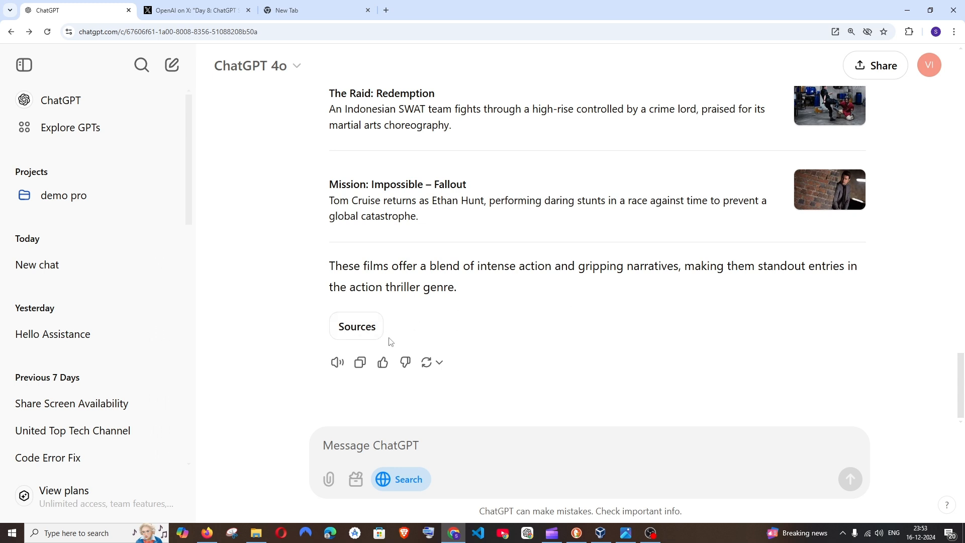
{"action": "mouse_move", "coordinate": [356, 327]}
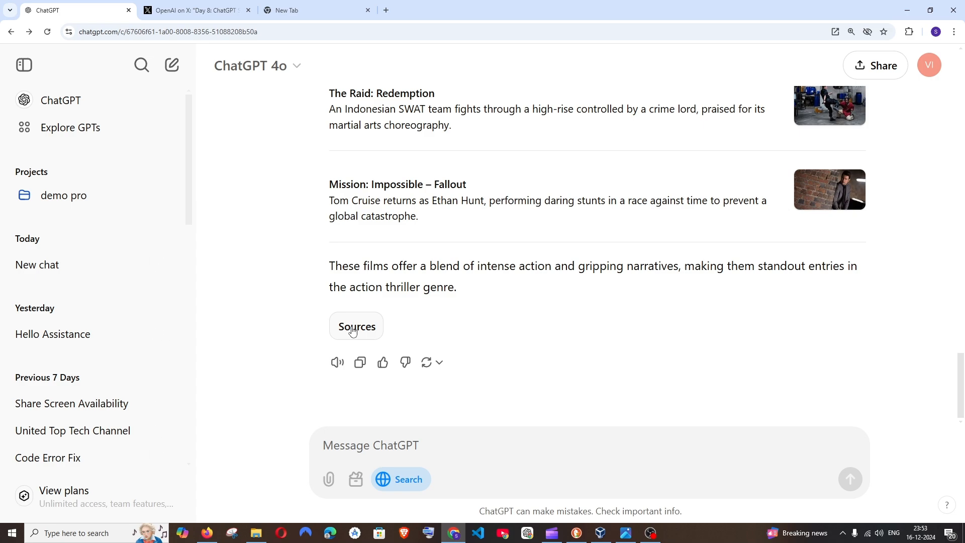
{"action": "left_click", "coordinate": [356, 325]}
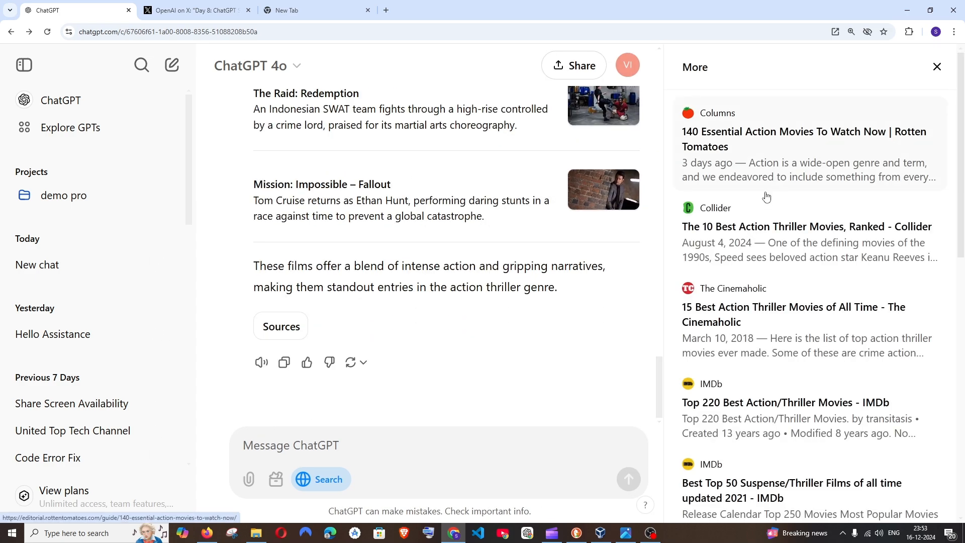
{"action": "scroll", "scroll_direction": "down", "scroll_amount": 3}
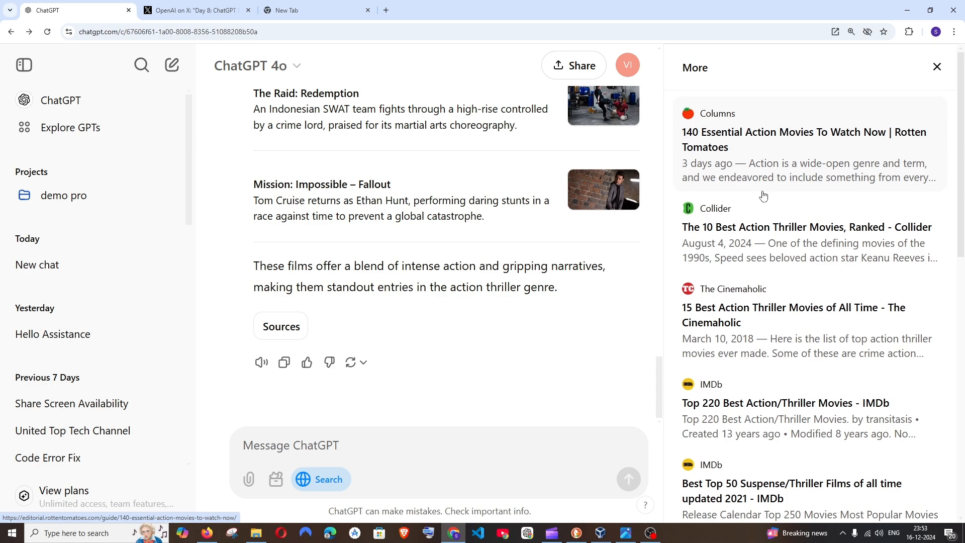
{"action": "left_click", "coordinate": [935, 67]}
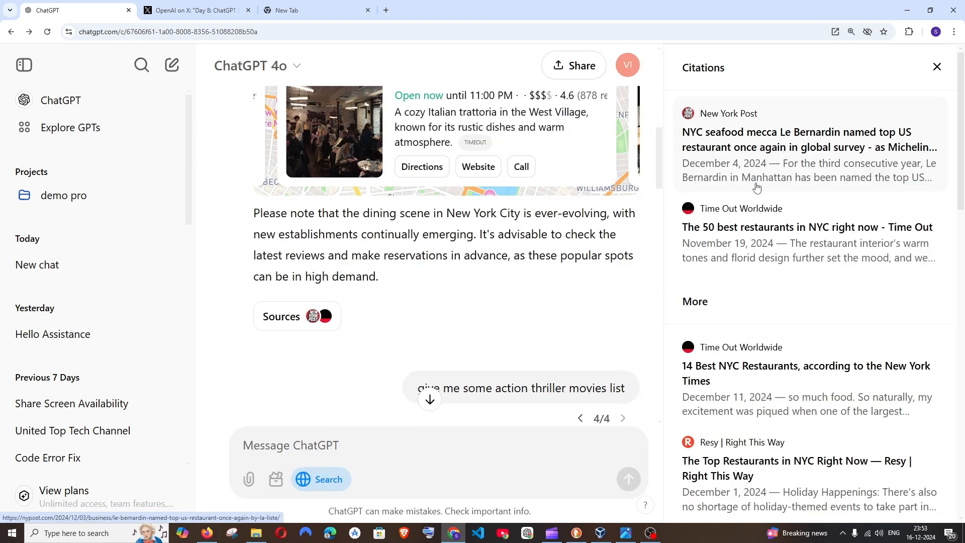
{"action": "left_click", "coordinate": [694, 301]}
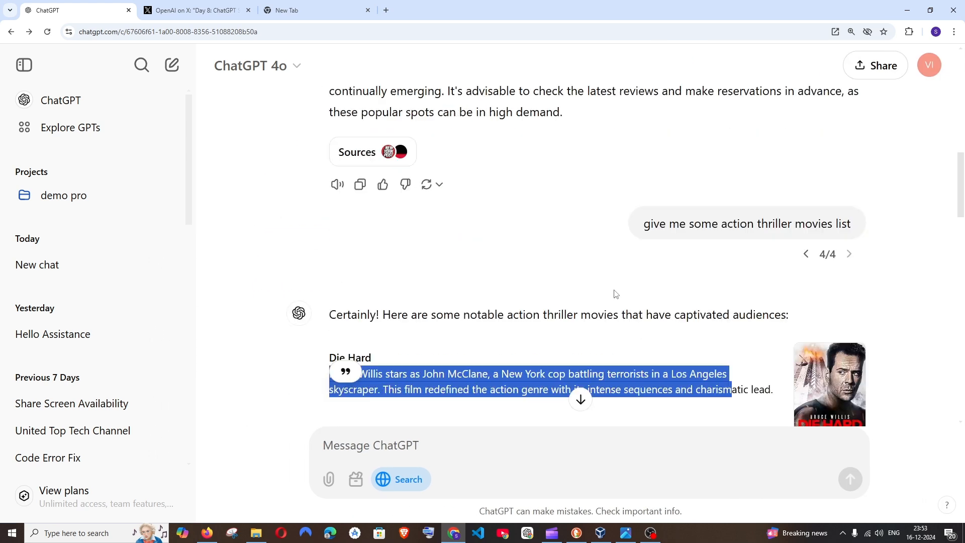
Step: Start a voice conversation, toggling the microphone on then back to muted
{"action": "scroll", "scroll_direction": "down", "scroll_amount": 3}
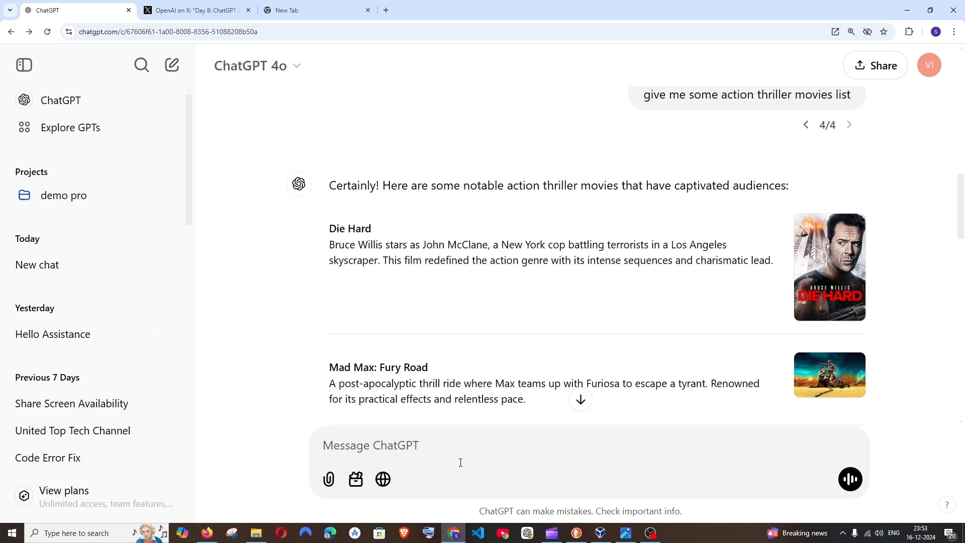
{"action": "mouse_move", "coordinate": [850, 478]}
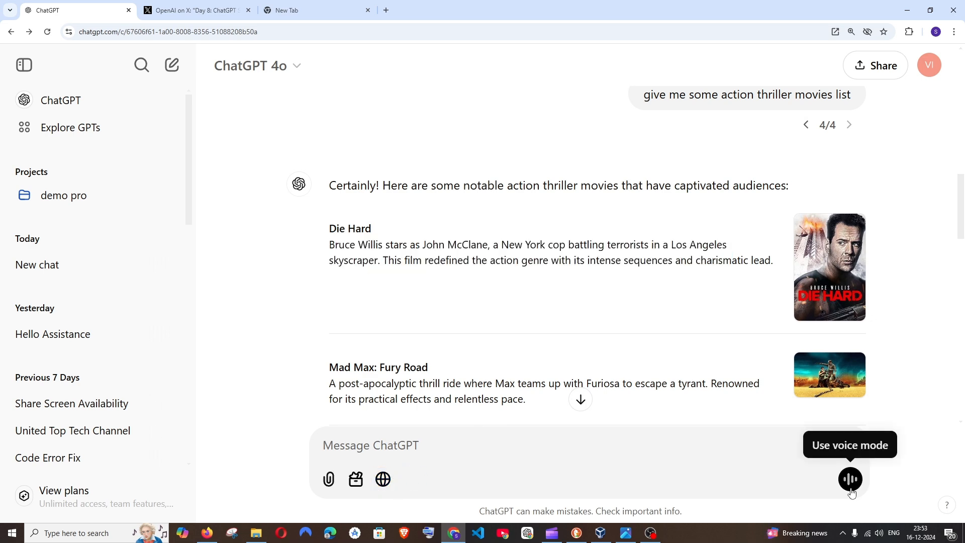
{"action": "left_click", "coordinate": [850, 478]}
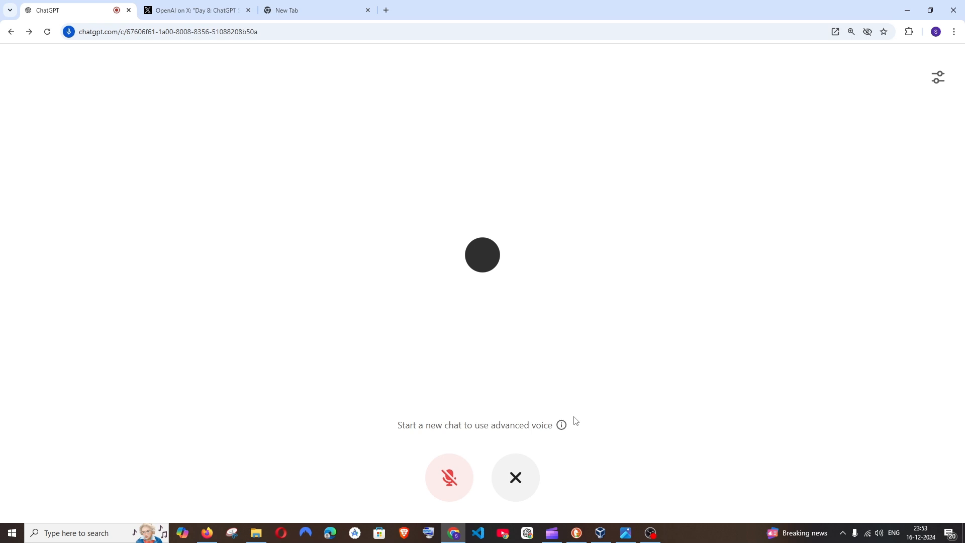
{"action": "left_click", "coordinate": [448, 476]}
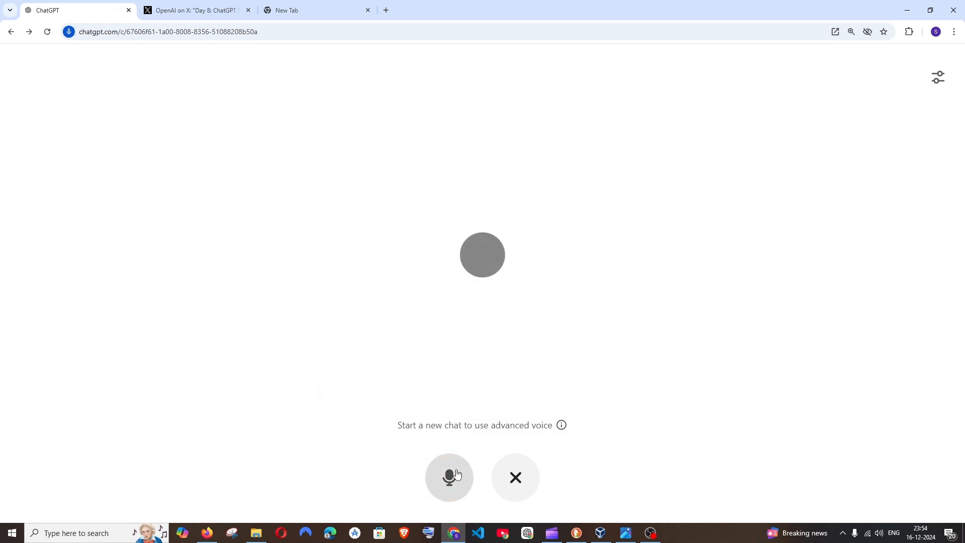
{"action": "left_click", "coordinate": [448, 476]}
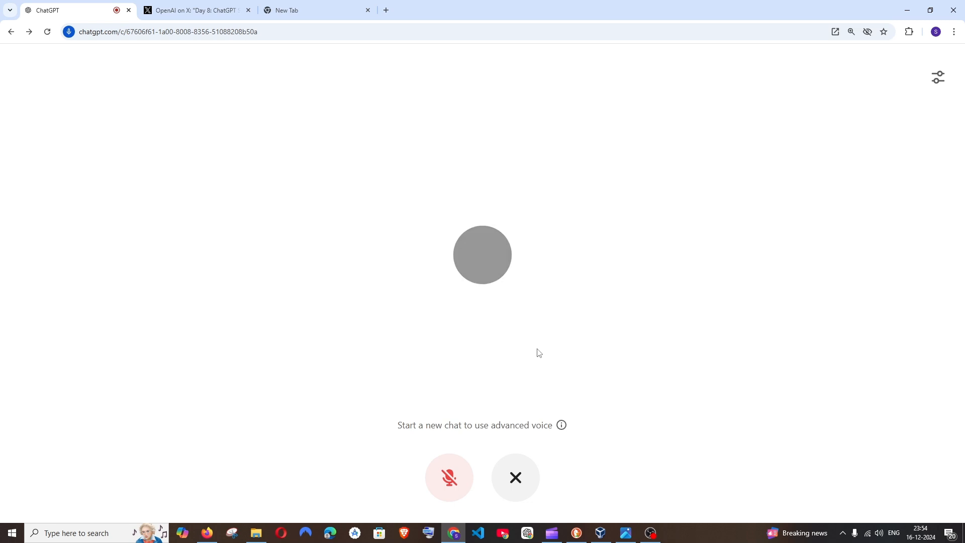
Step: Exit voice mode and scroll back to the movie list showing Speed and Casino Royale
{"action": "left_click", "coordinate": [514, 477]}
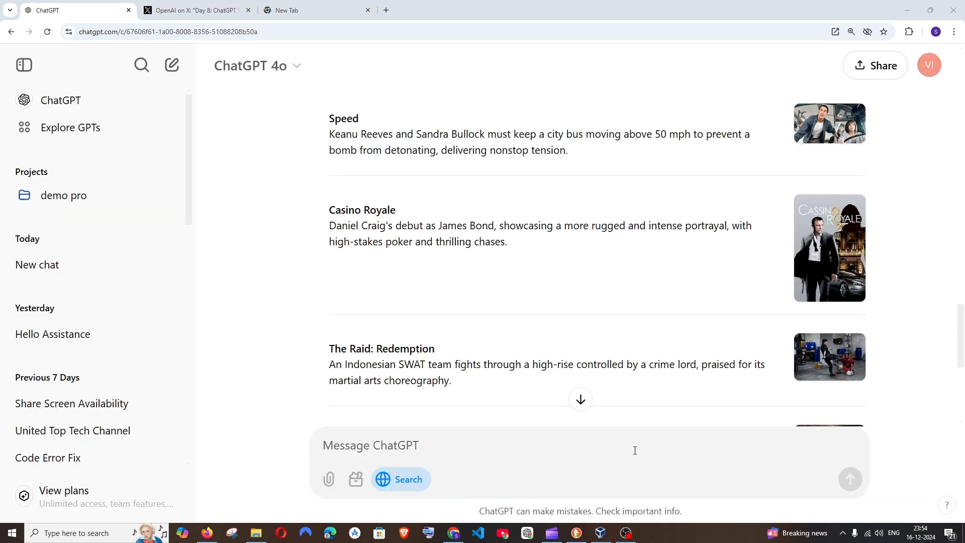
{"action": "scroll", "scroll_direction": "up", "scroll_amount": 3}
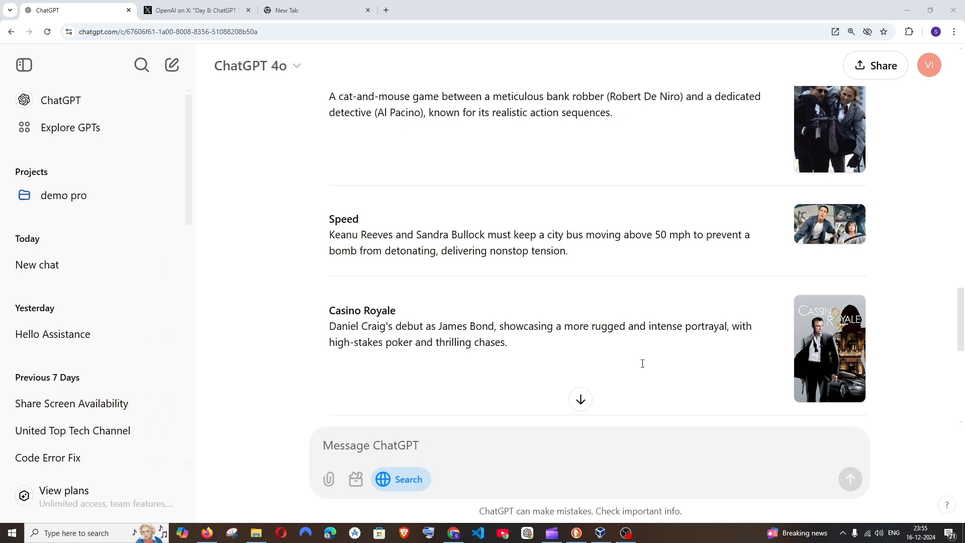
{"action": "mouse_move", "coordinate": [661, 396]}
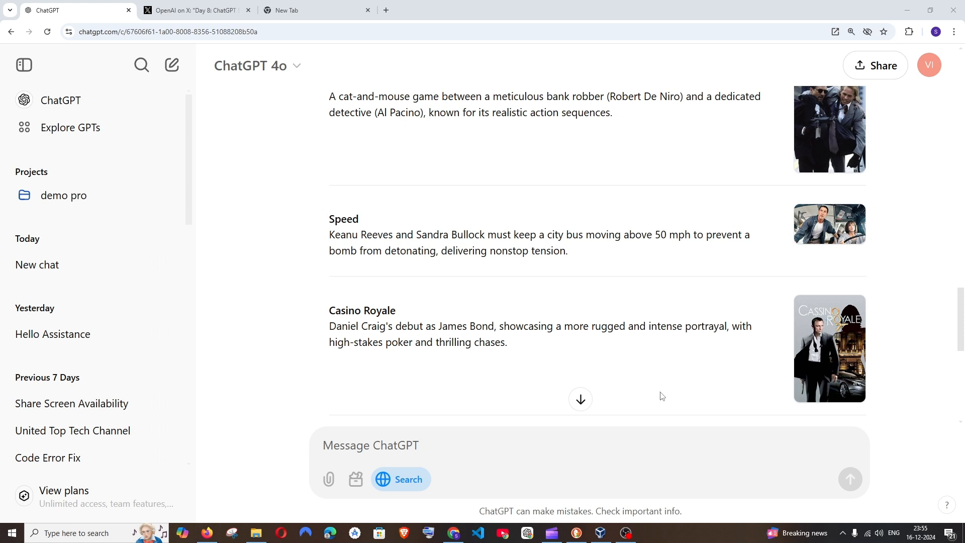